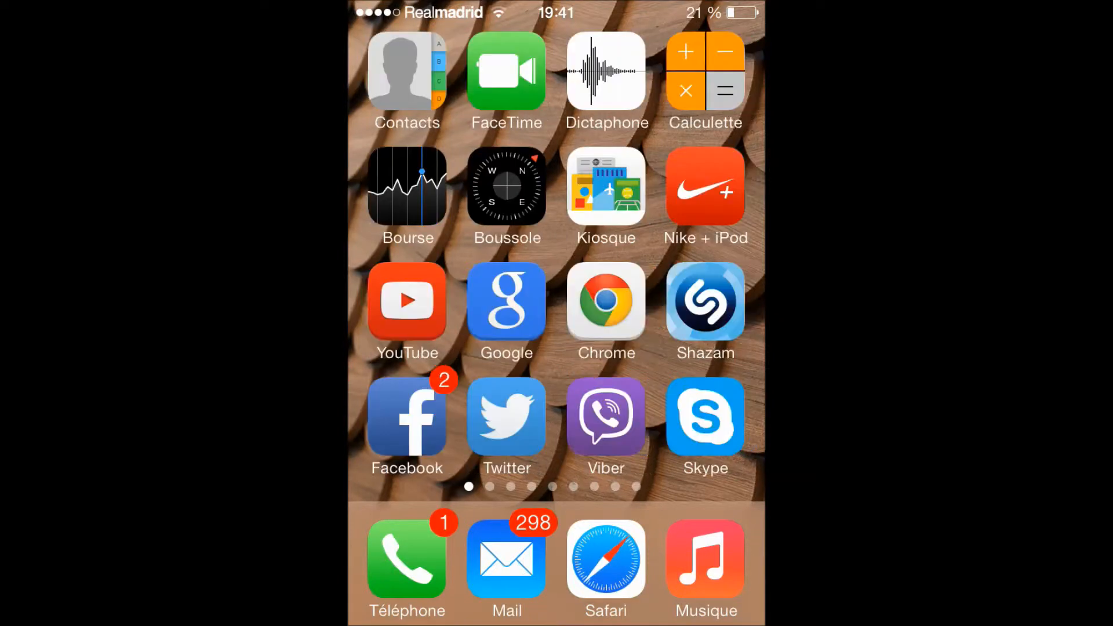
Swipe through the home screen pages, dismissing Spotlight, to reach the last page with Ironpants
{"action": "scroll", "scroll_direction": "left", "scroll_amount": 3}
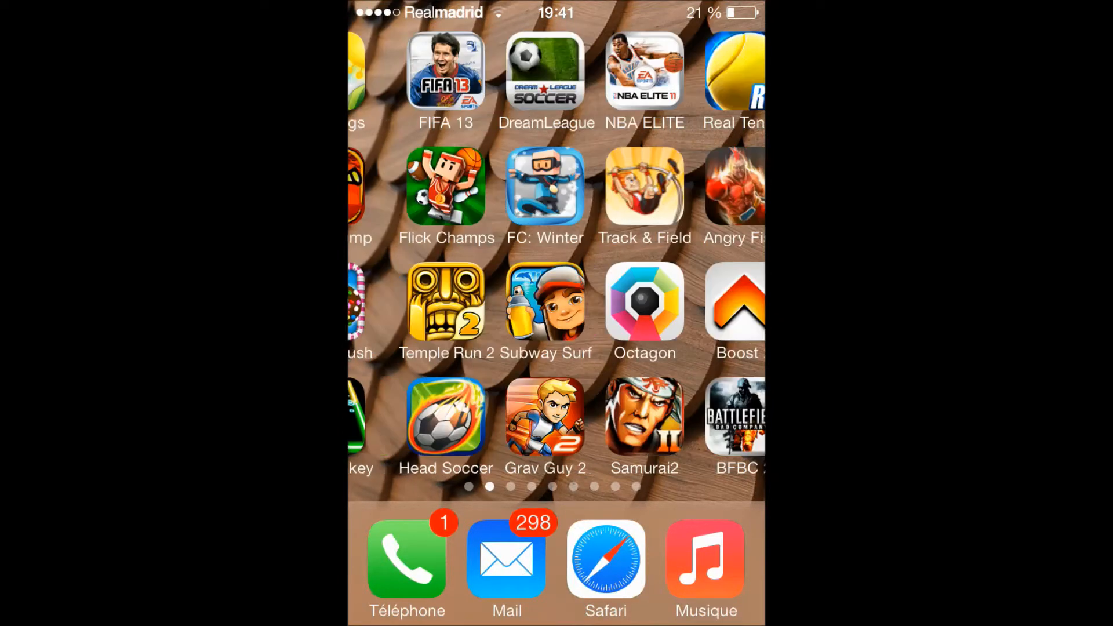
{"action": "scroll", "scroll_direction": "left", "scroll_amount": 3}
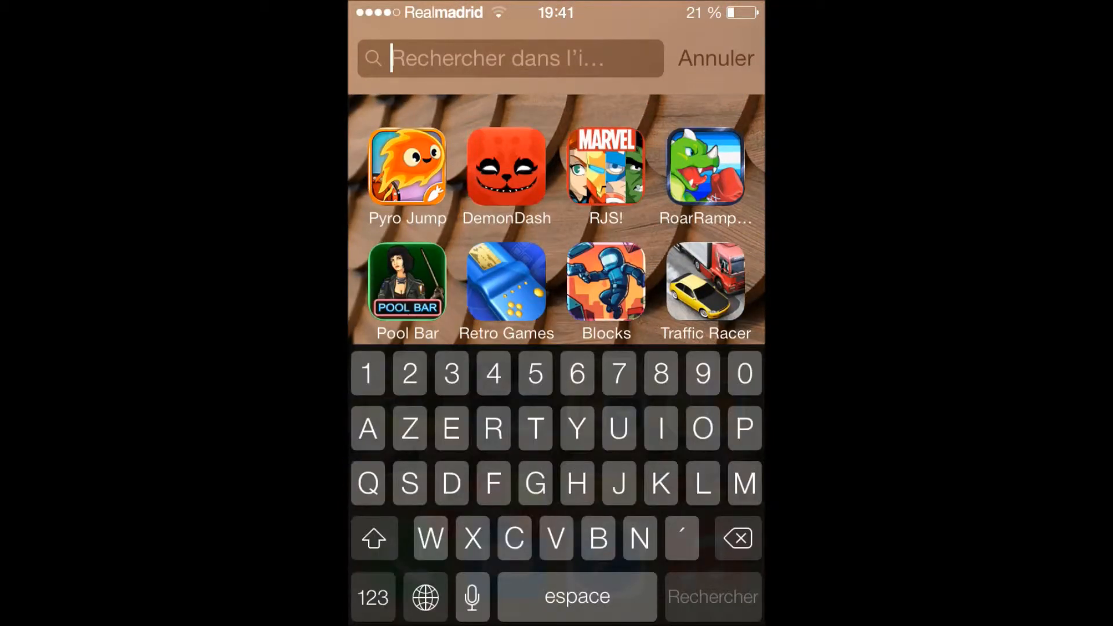
{"action": "left_click", "coordinate": [715, 58]}
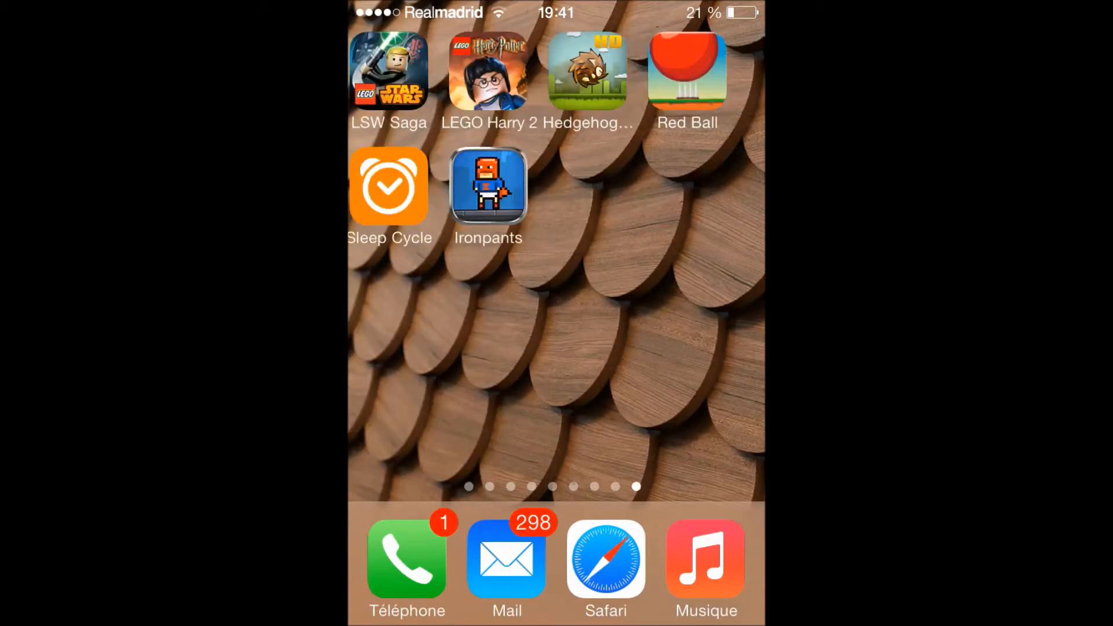
{"action": "scroll", "scroll_direction": "left", "scroll_amount": 3}
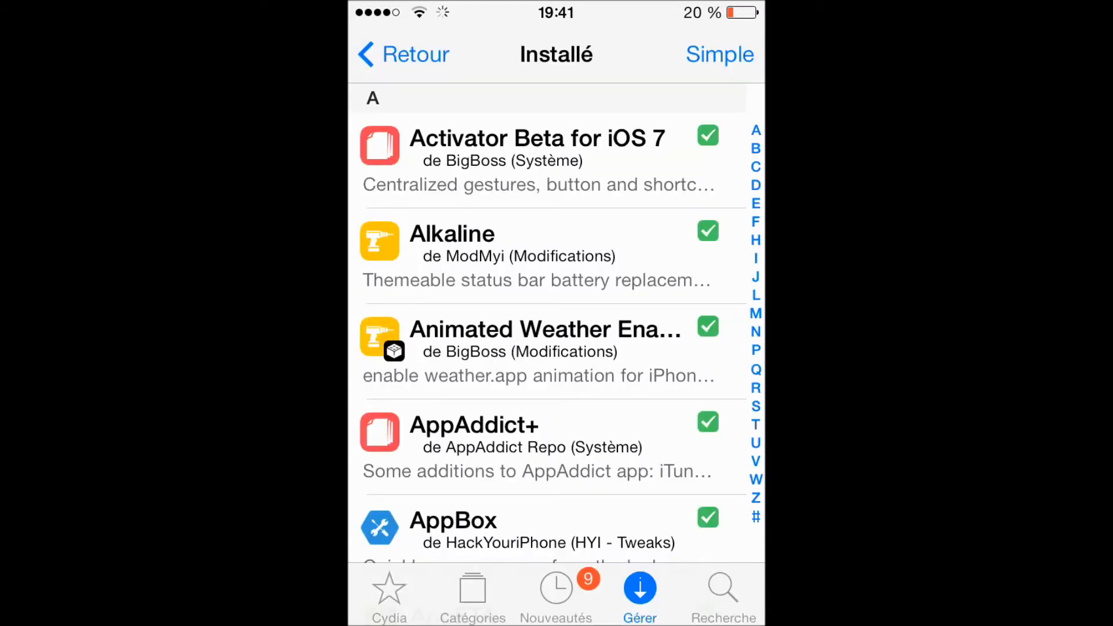
Scroll the Installé list down to NoLowPowerAlert and open its package details
{"action": "scroll", "scroll_direction": "down", "scroll_amount": 3}
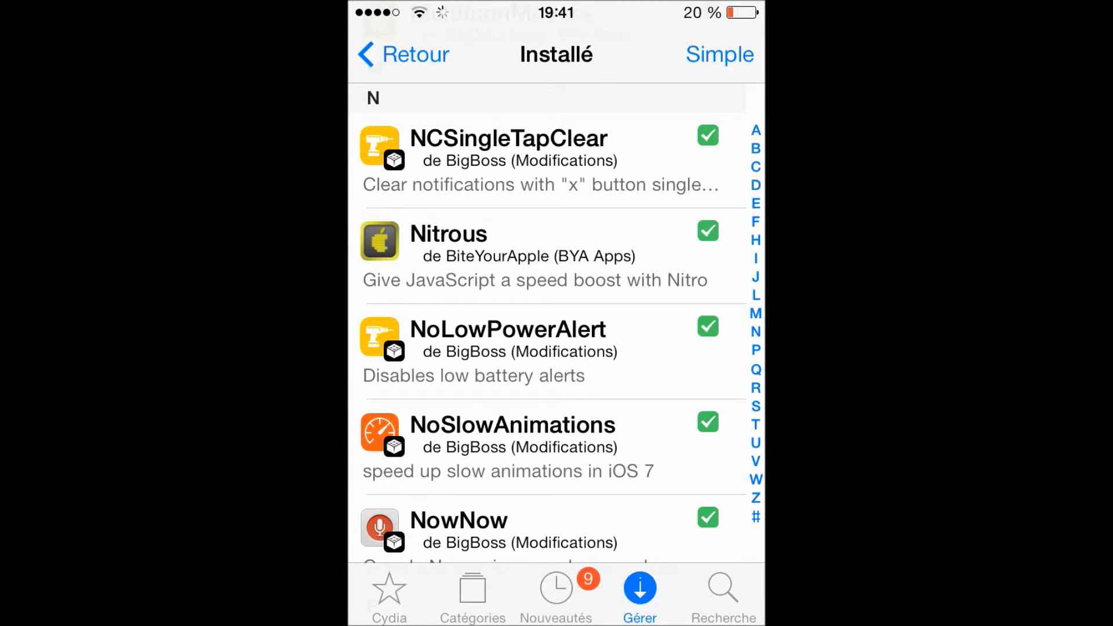
{"action": "left_click", "coordinate": [509, 352]}
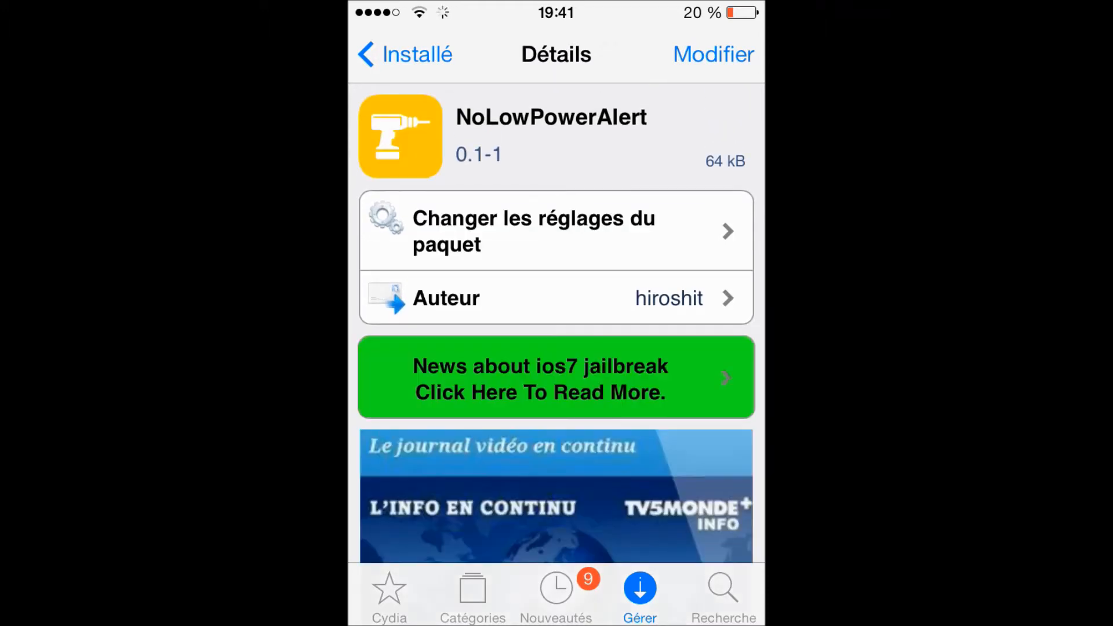
{"action": "scroll", "scroll_direction": "down", "scroll_amount": 3}
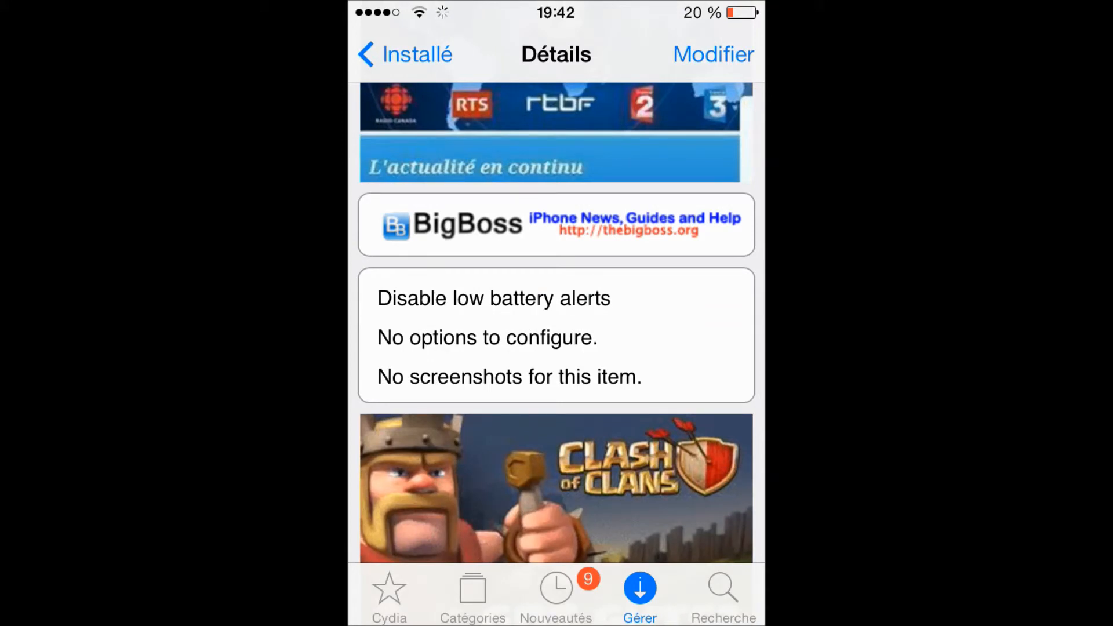
{"action": "scroll", "scroll_direction": "down", "scroll_amount": 3}
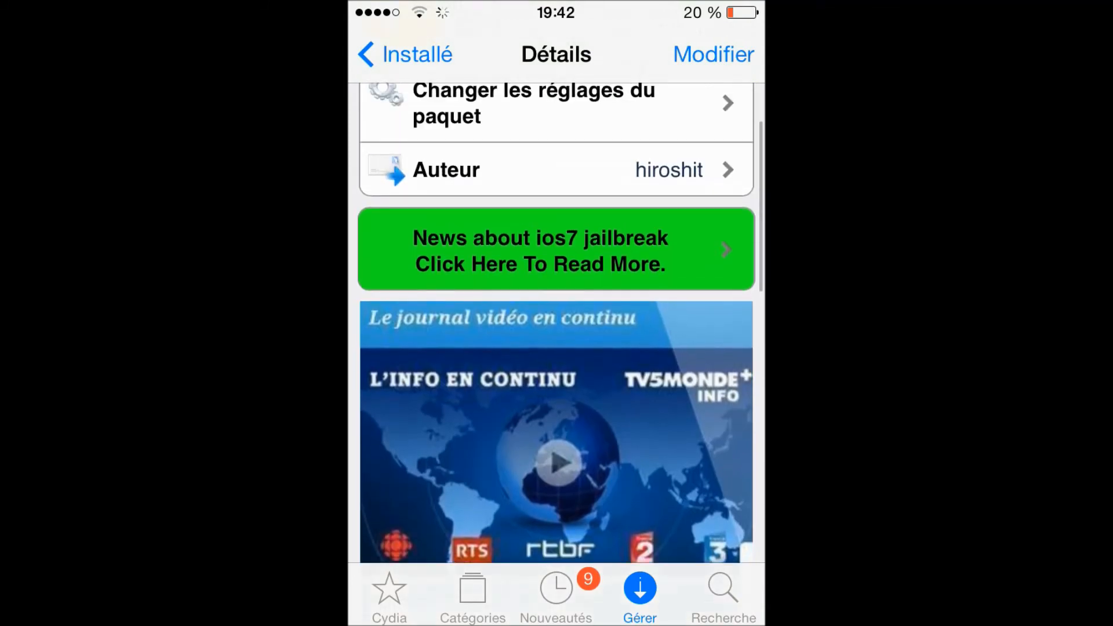